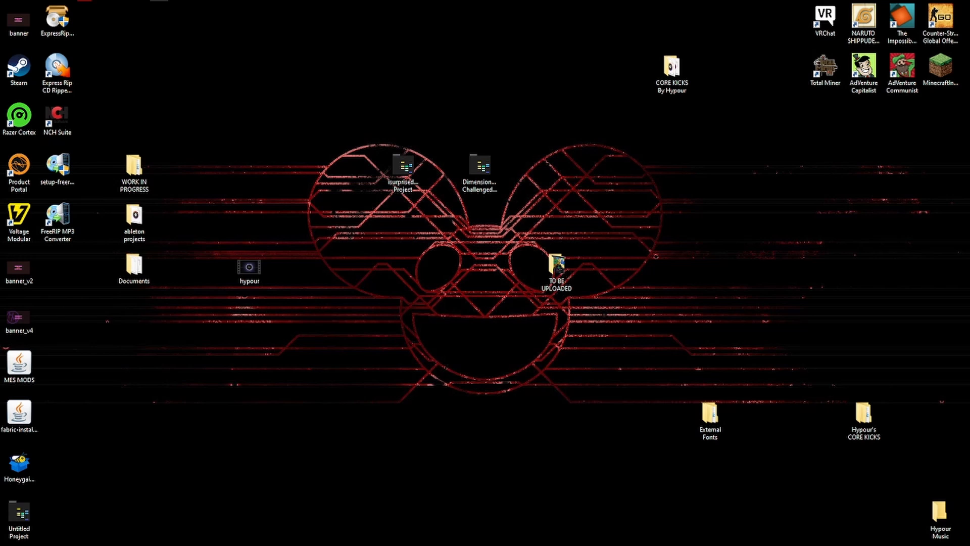
- Launch FreeRIP MP3 Converter from its desktop shortcut with the audio CD's 15 tracks listed
{"action": "double_click", "coordinate": [56, 218]}
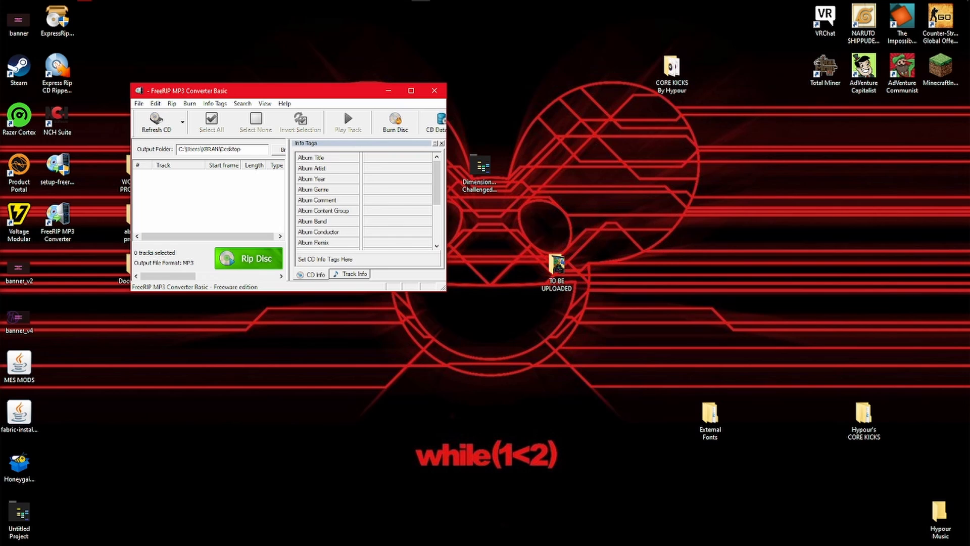
{"action": "left_click", "coordinate": [155, 122]}
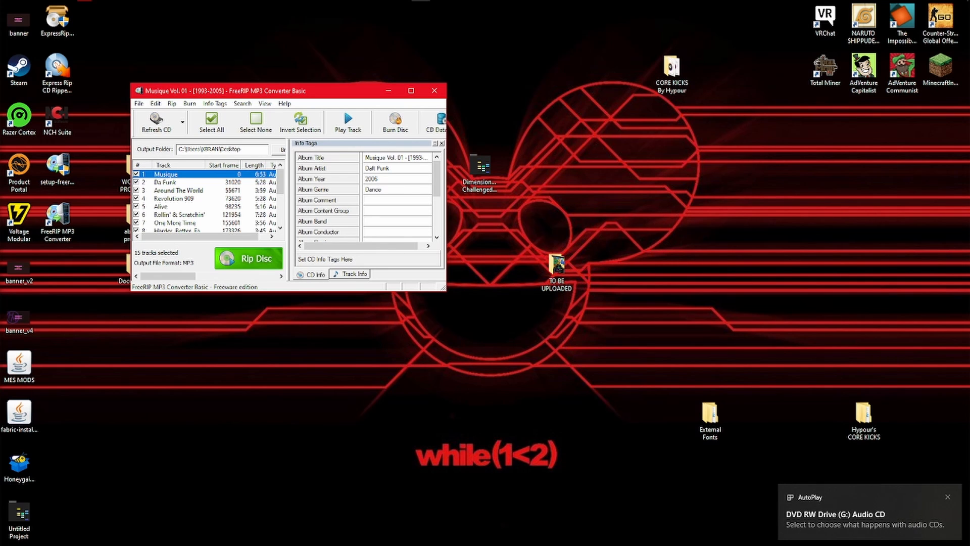
{"action": "mouse_move", "coordinate": [104, 307]}
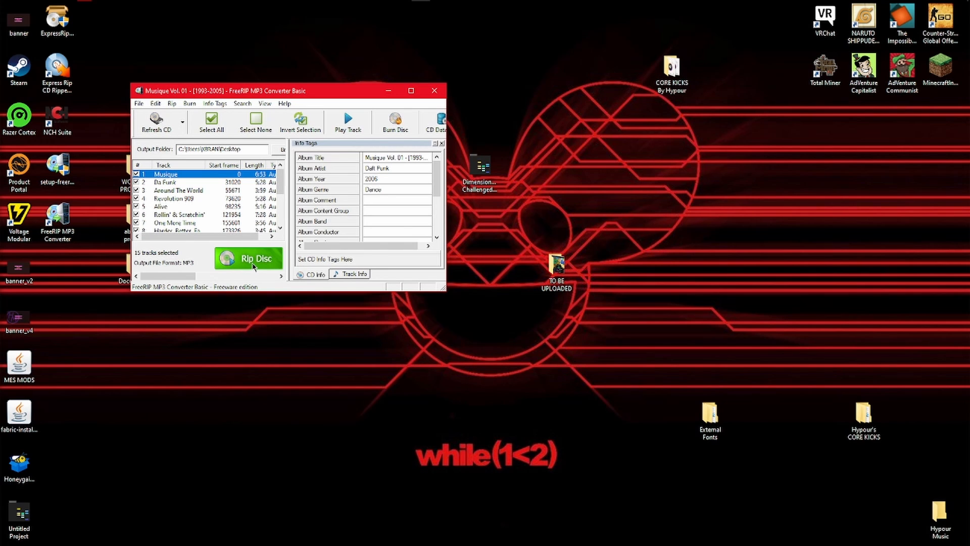
- Rip all 15 checked tracks of Musique Vol. 01 to MP3
{"action": "left_click", "coordinate": [248, 258]}
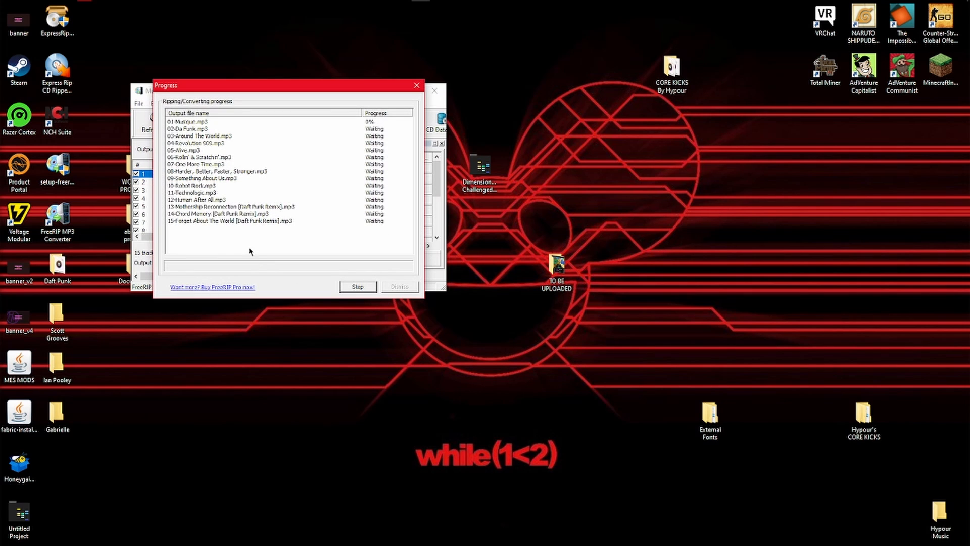
{"action": "mouse_move", "coordinate": [537, 179]}
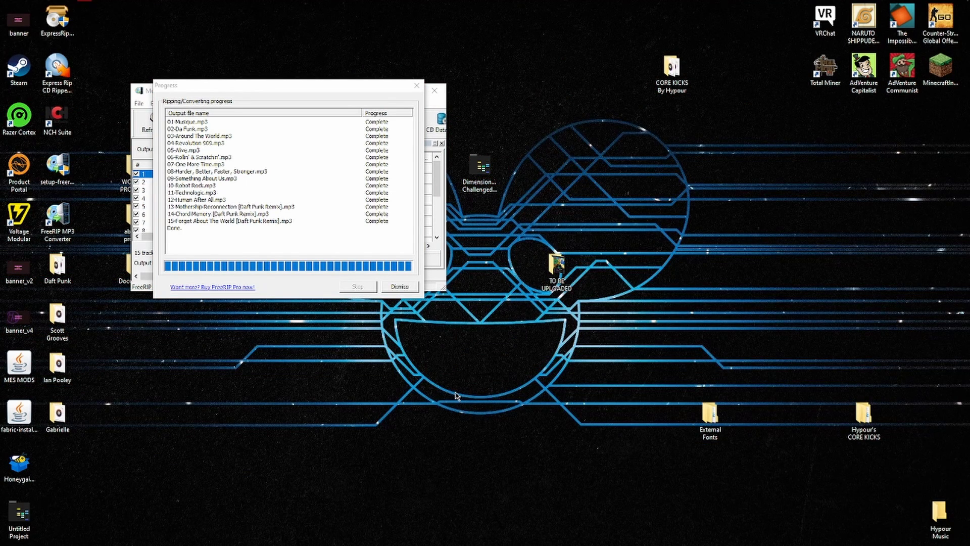
- Dismiss the completed ripping report and close FreeRIP
{"action": "left_click", "coordinate": [400, 286]}
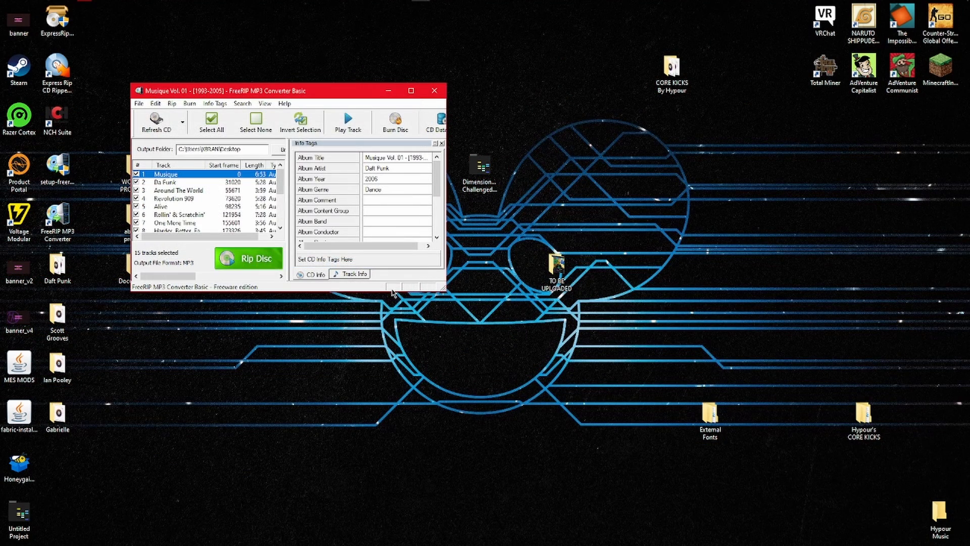
{"action": "left_click", "coordinate": [433, 90]}
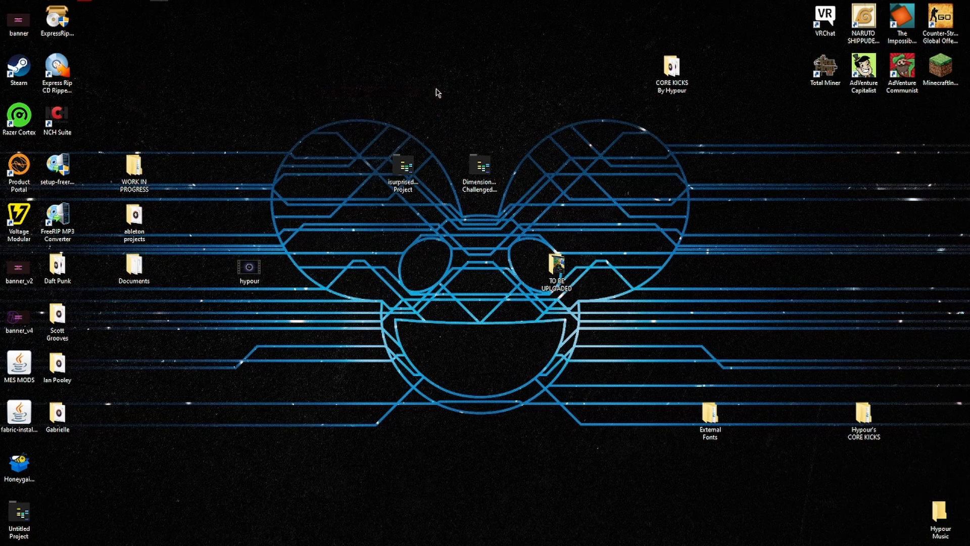
{"action": "mouse_move", "coordinate": [439, 205]}
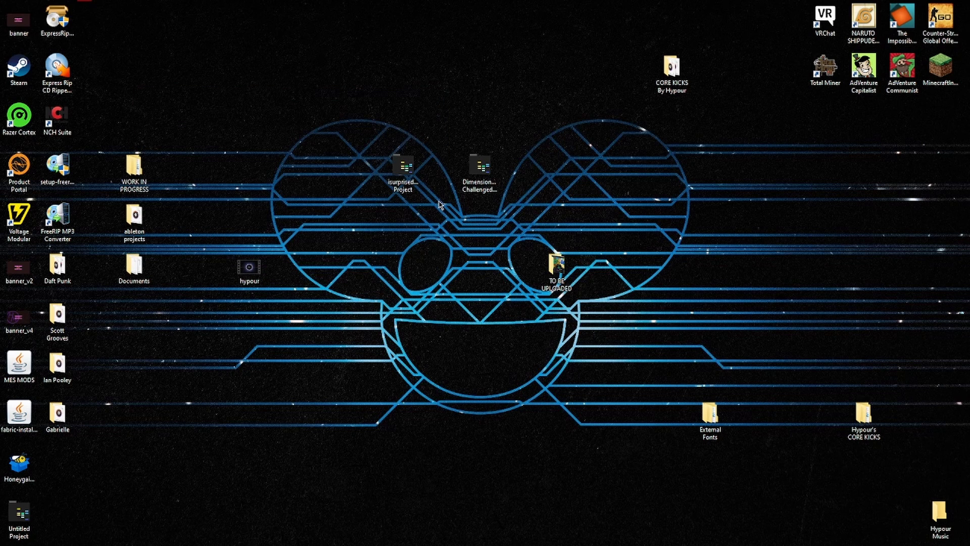